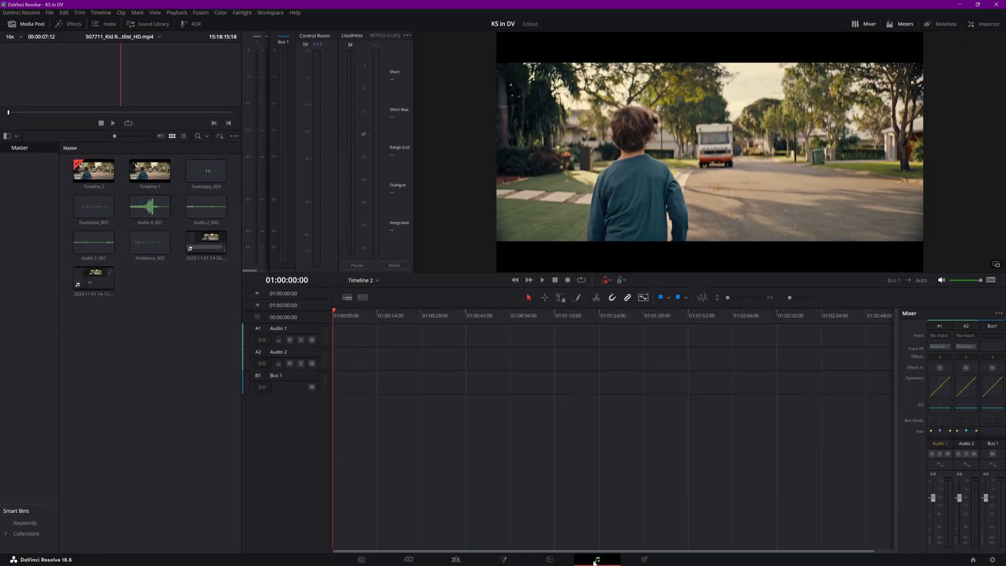
# - Add a third audio track to the Fairlight timeline
pyautogui.rightClick(278, 328)
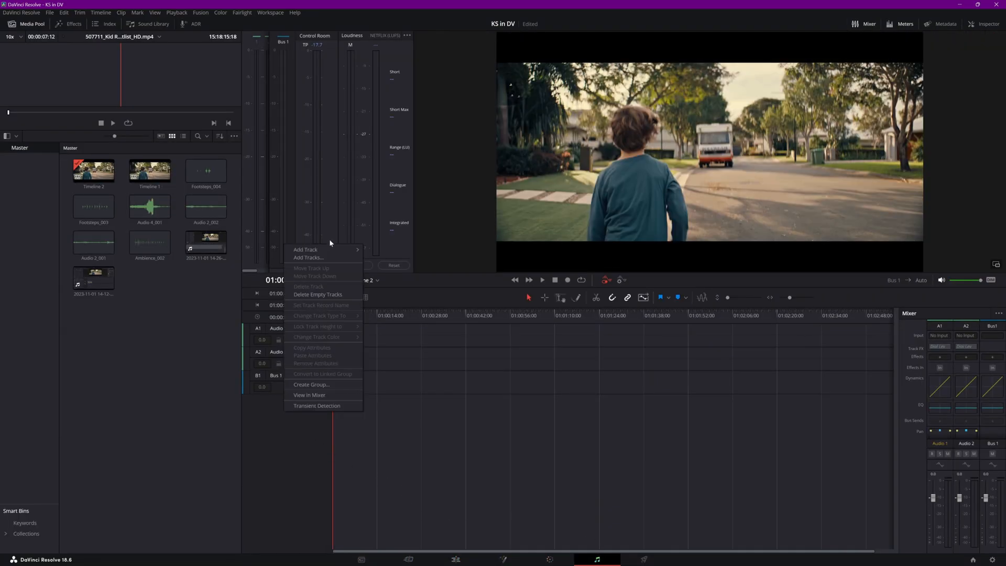
pyautogui.click(306, 250)
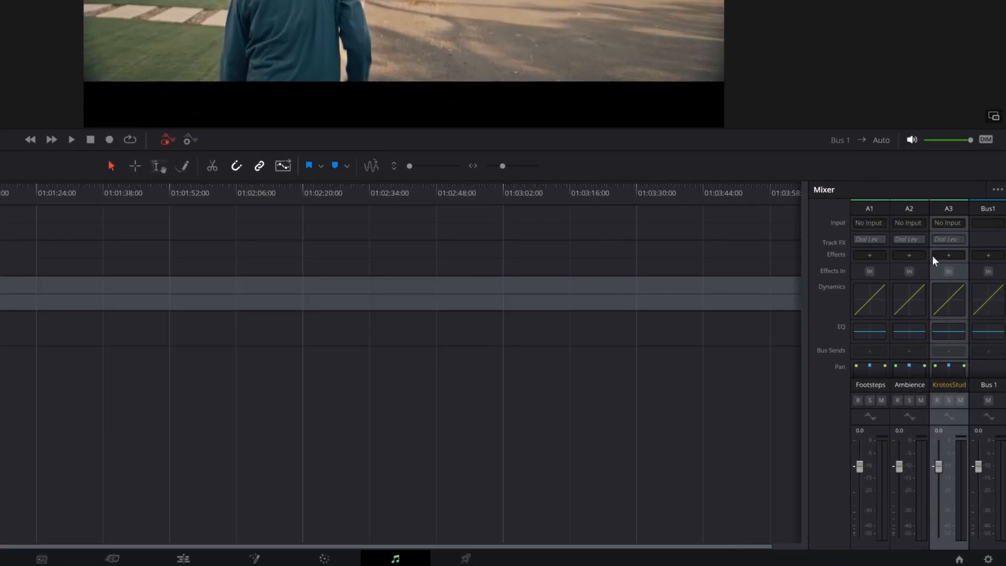
# - Insert the Krotos Studio instrument into track A3's effects slot
pyautogui.click(947, 254)
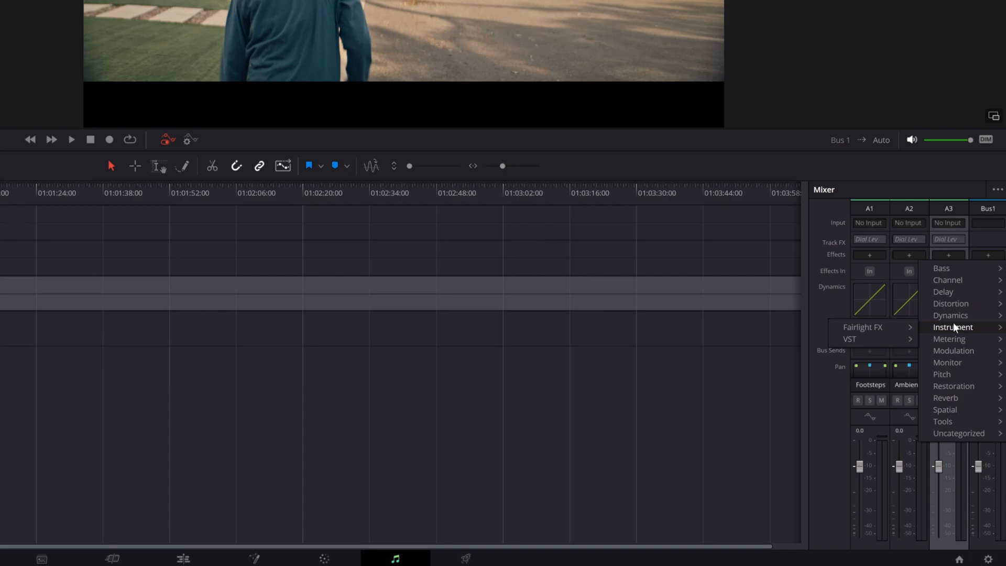
pyautogui.click(953, 327)
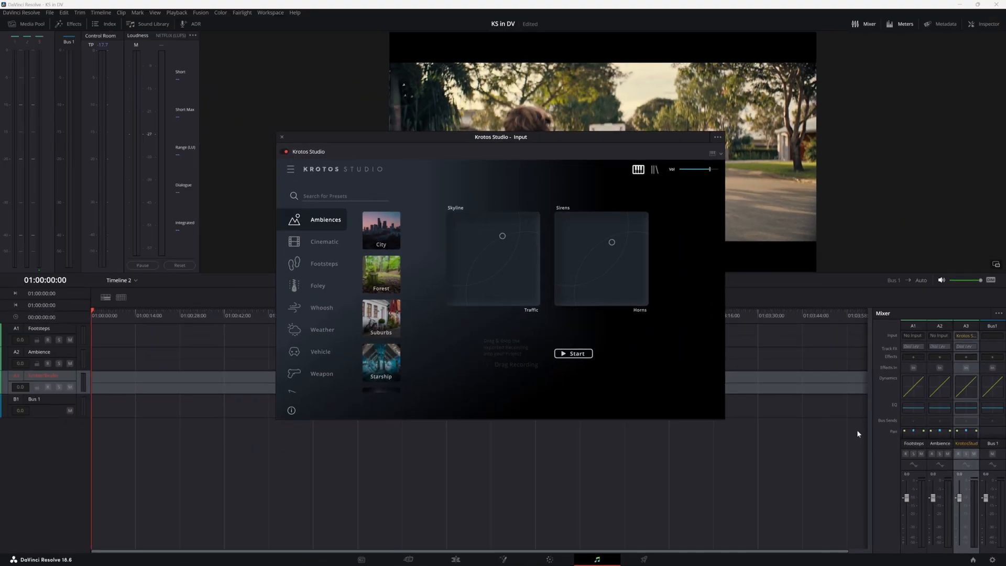
# - Drag the Krotos Studio window to the lower right and start the instrument
pyautogui.moveTo(501, 136); pyautogui.dragTo(723, 277)
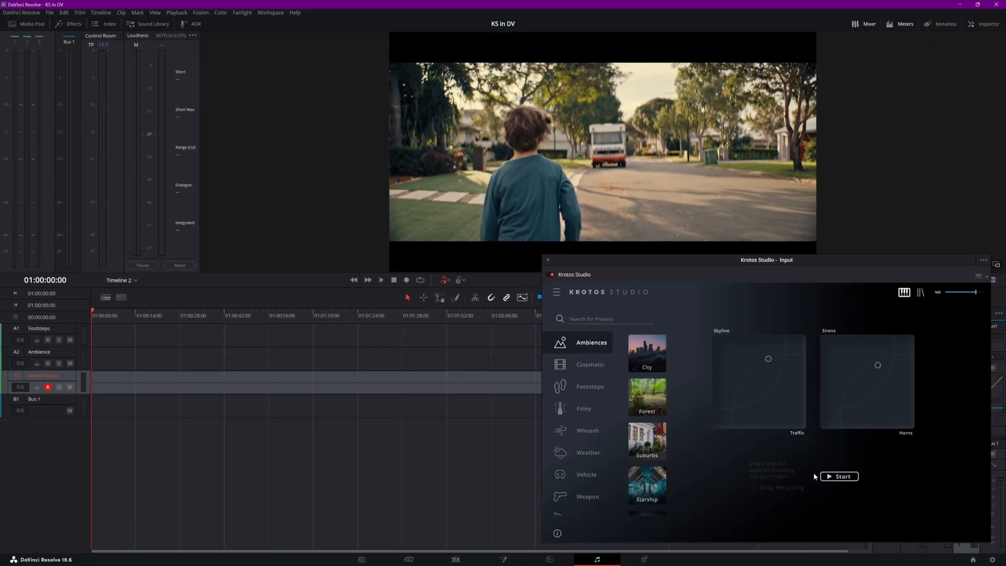
pyautogui.click(838, 476)
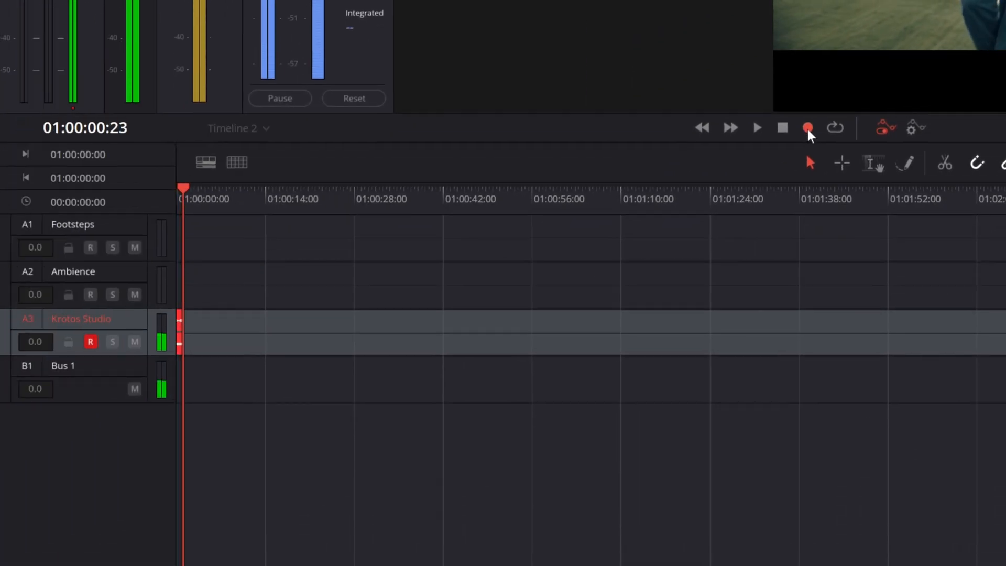
# - Start recording onto the armed Krotos Studio track A3
pyautogui.click(808, 127)
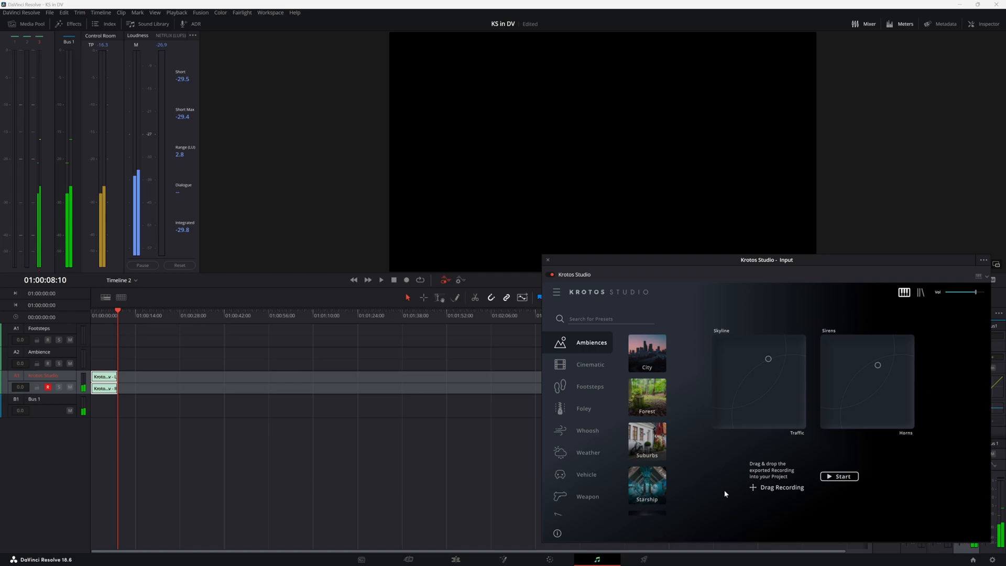
# - Load the Boots Urban footsteps preset and play back the recorded clips
pyautogui.click(589, 385)
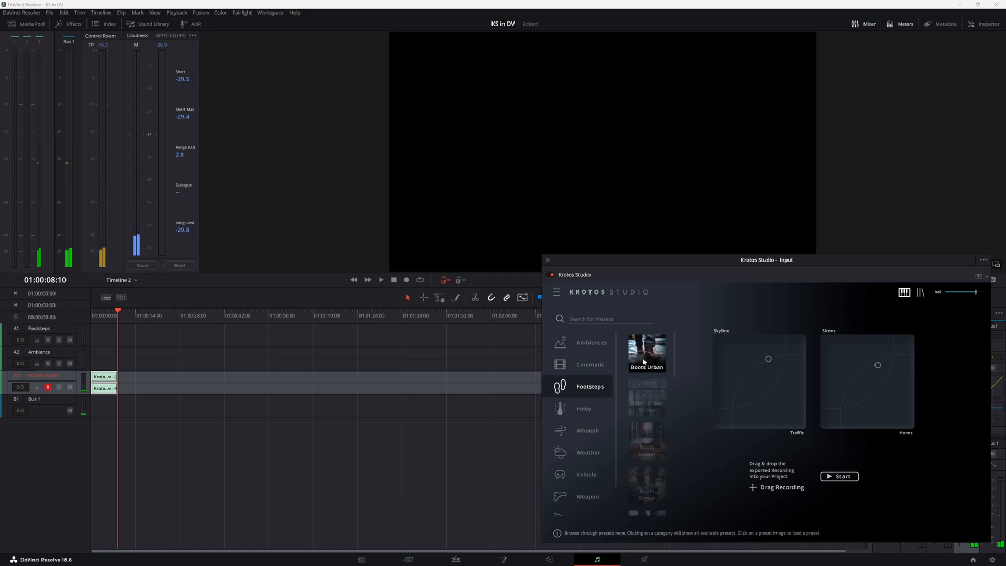
pyautogui.click(647, 352)
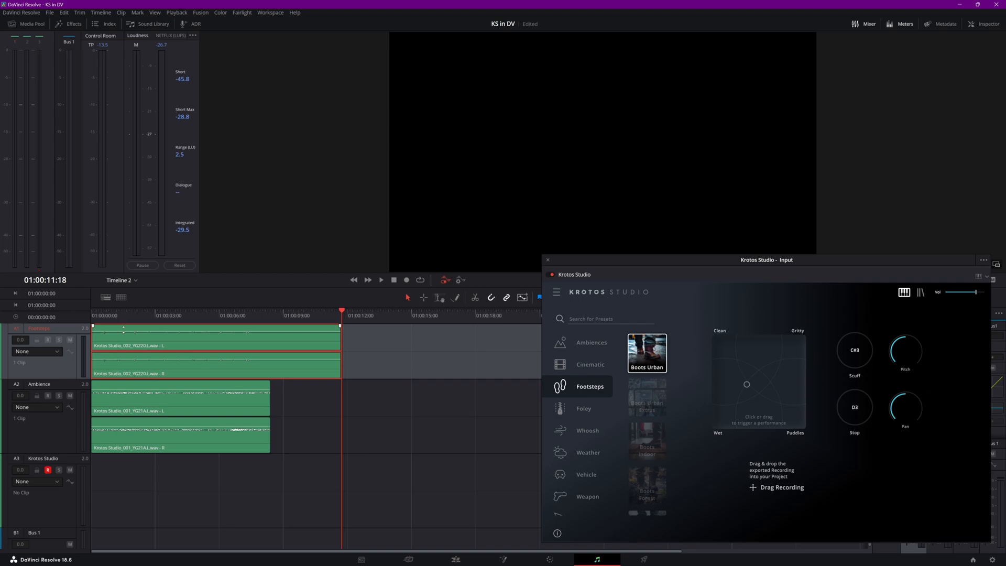
pyautogui.click(381, 280)
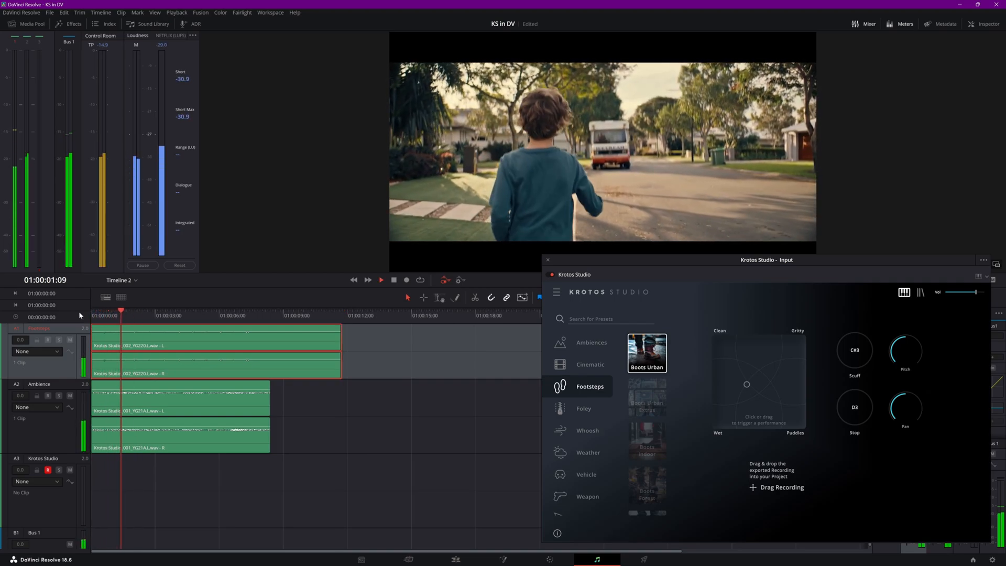